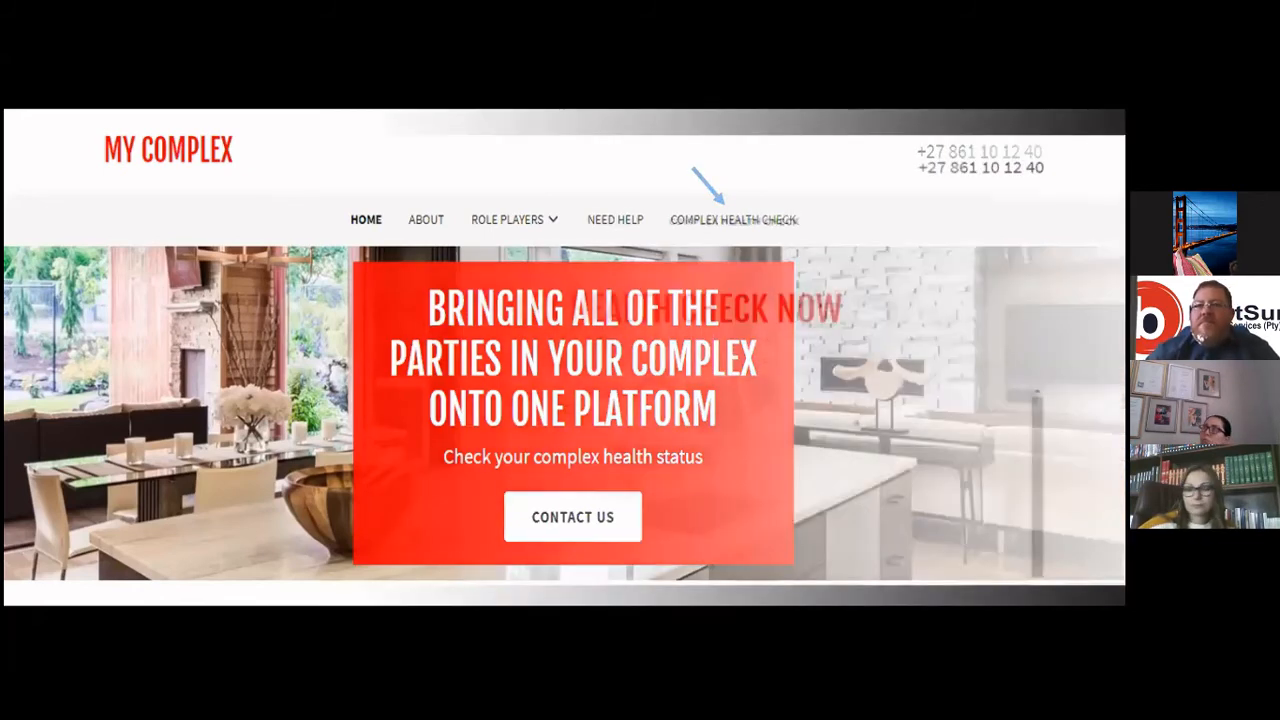
# Step: Advance the shared PowerPoint past the My Complex website slides to the Bird Box video slide
pyautogui.click(732, 220)
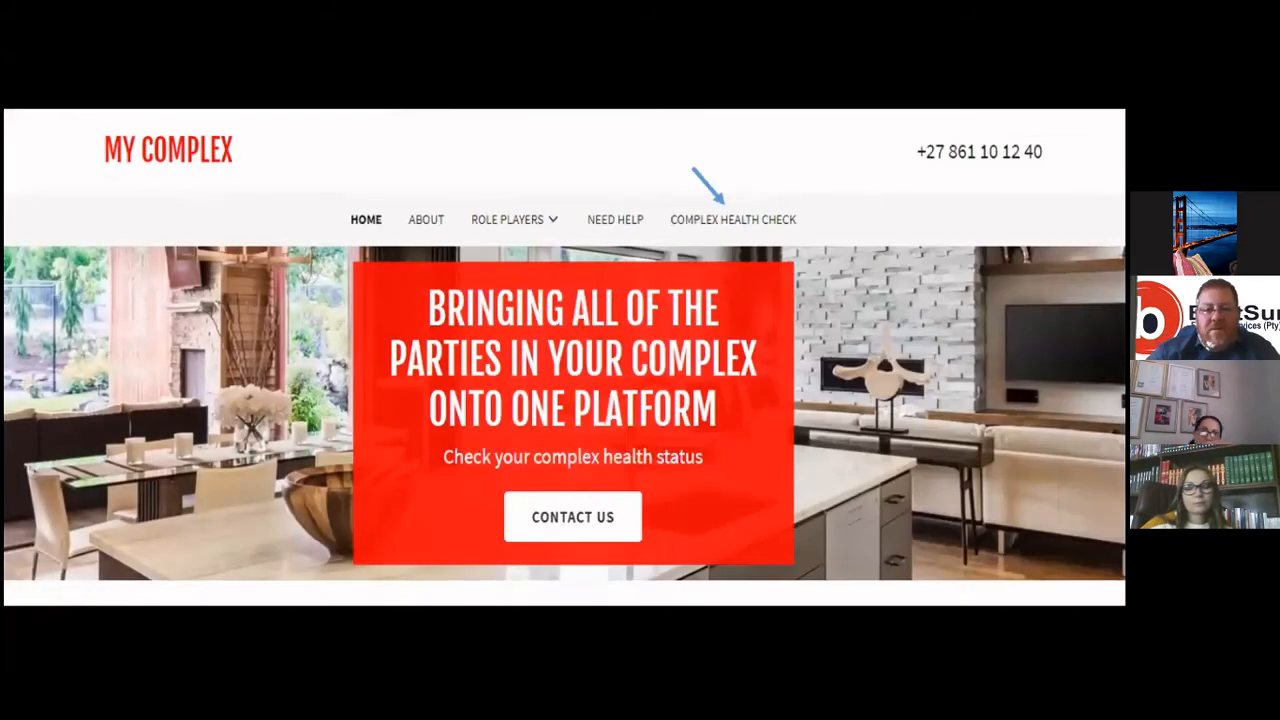
pyautogui.click(732, 218)
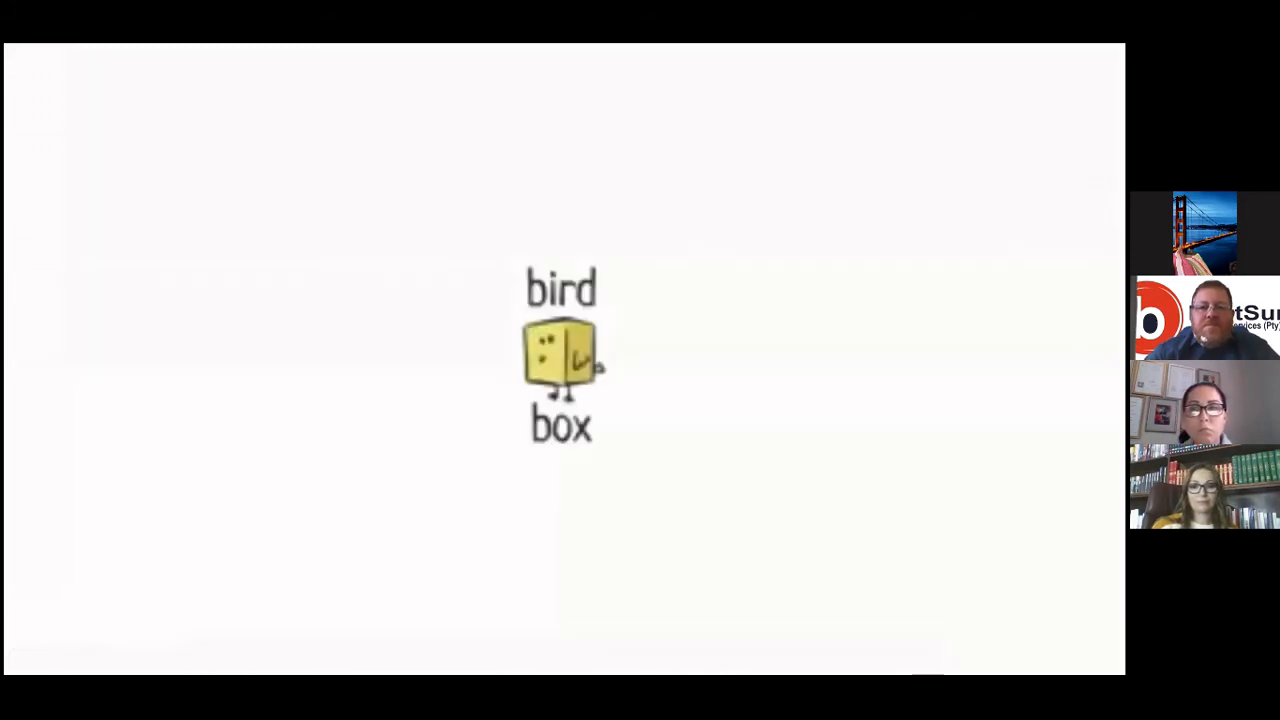
# Step: Start the Bird Box animated clip playing in the shared screen, showing the wildebeest scene
pyautogui.click(562, 360)
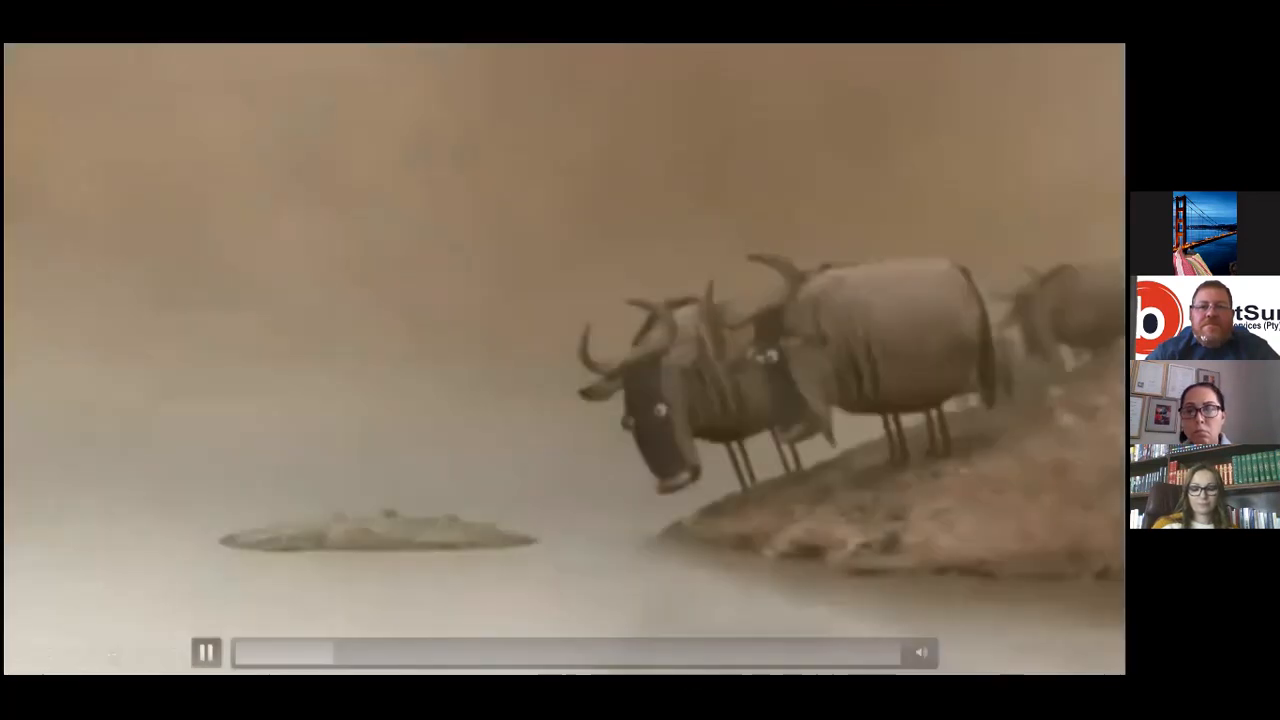